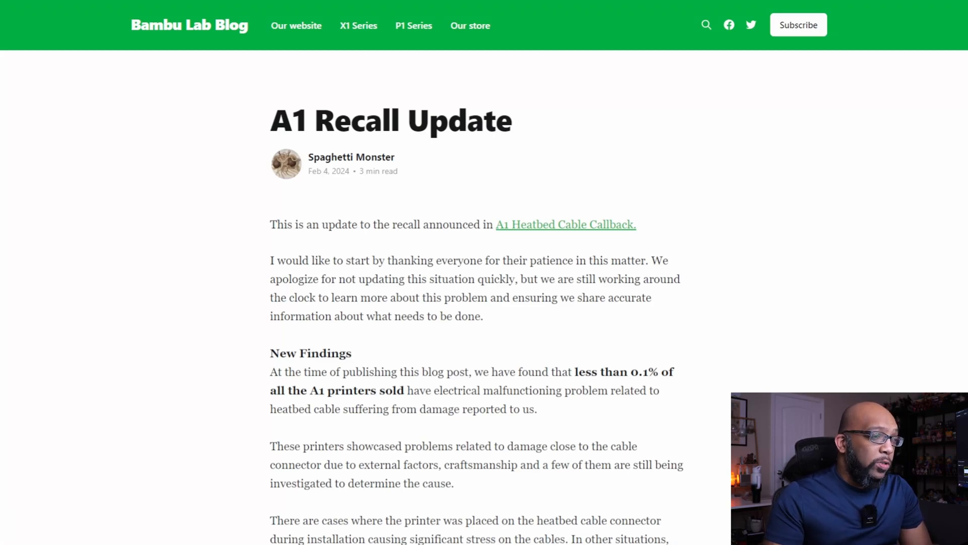
# - Highlight the New Findings passage noting less than 0.1% of heatbed cables were affected and read on
pyautogui.scroll(-3)
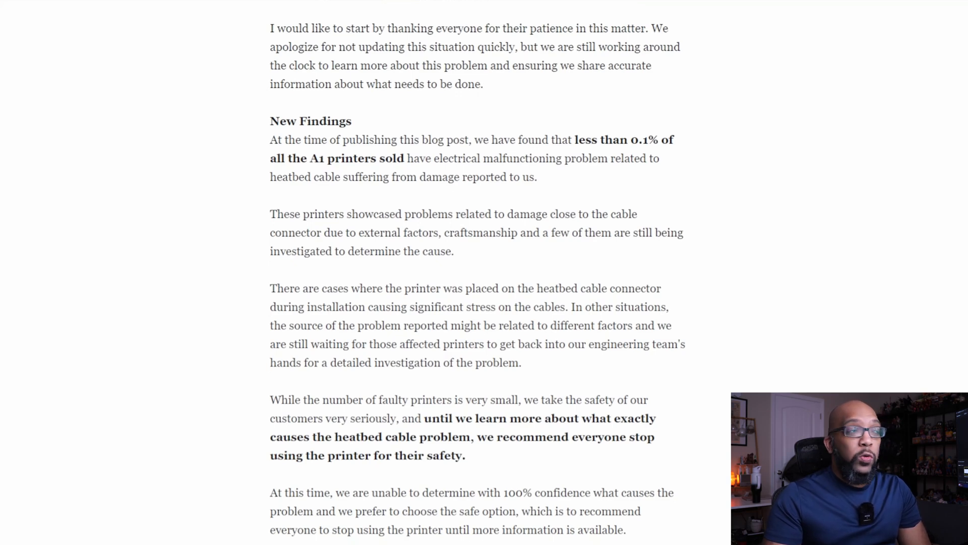
pyautogui.moveTo(270, 139); pyautogui.dragTo(536, 176)
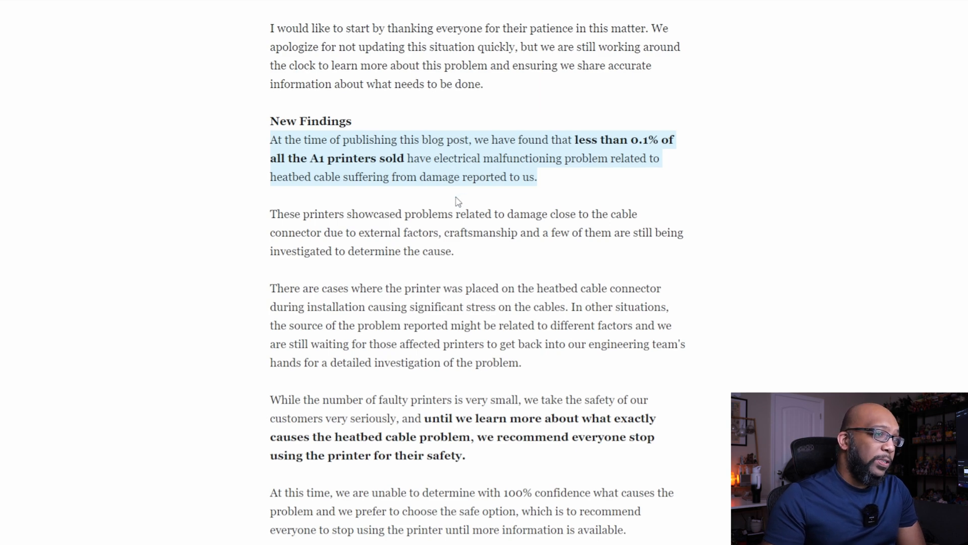
pyautogui.scroll(-3)
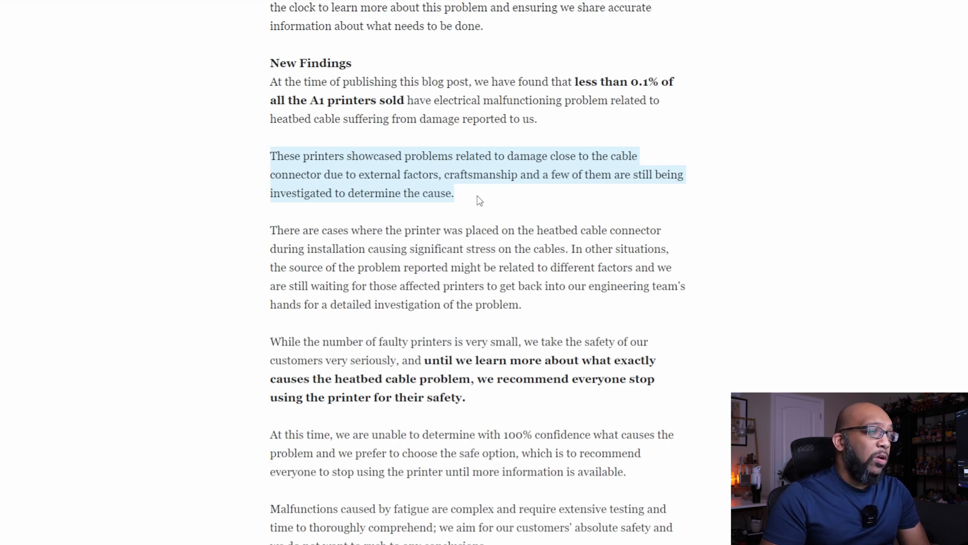
pyautogui.moveTo(227, 201)
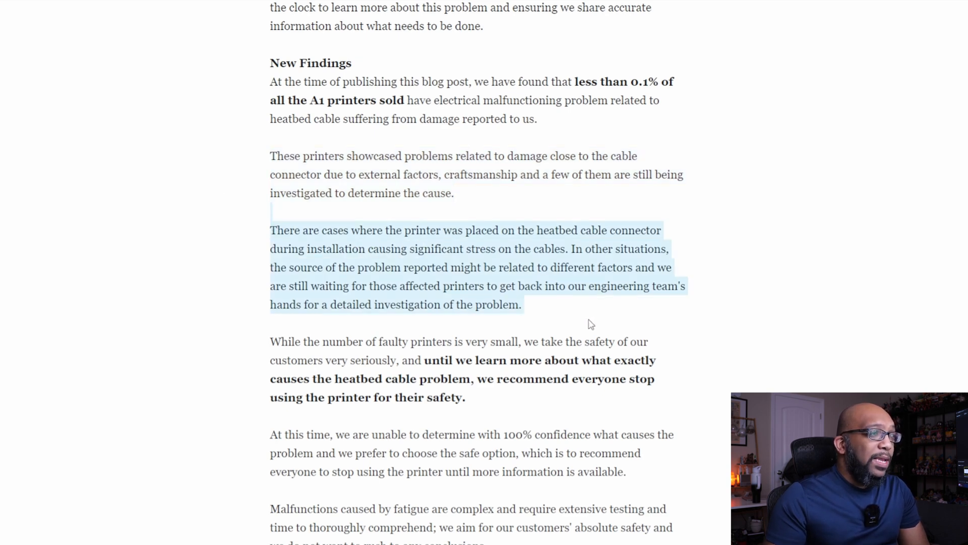
pyautogui.scroll(-3)
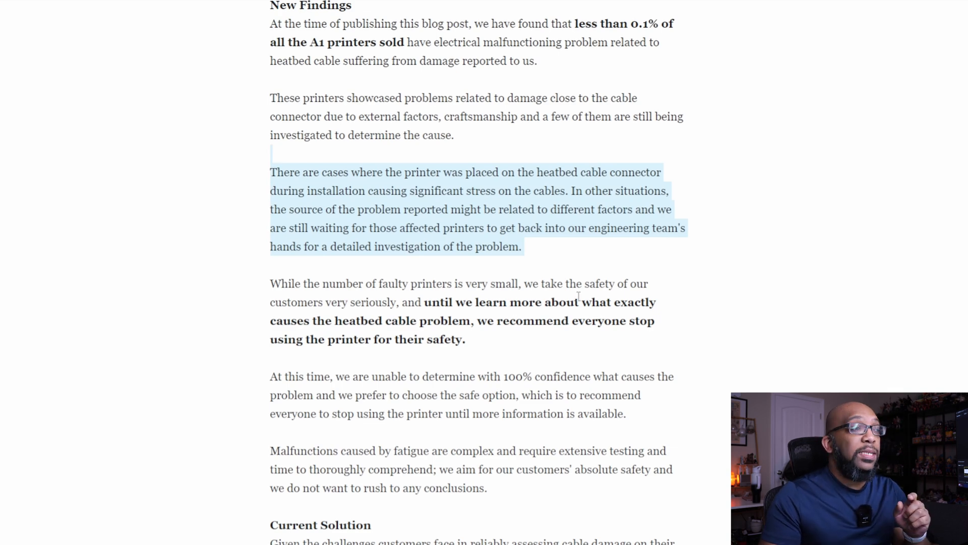
# - Clear the old highlight and highlight the bold recommendation to stop using the printer
pyautogui.click(423, 302)
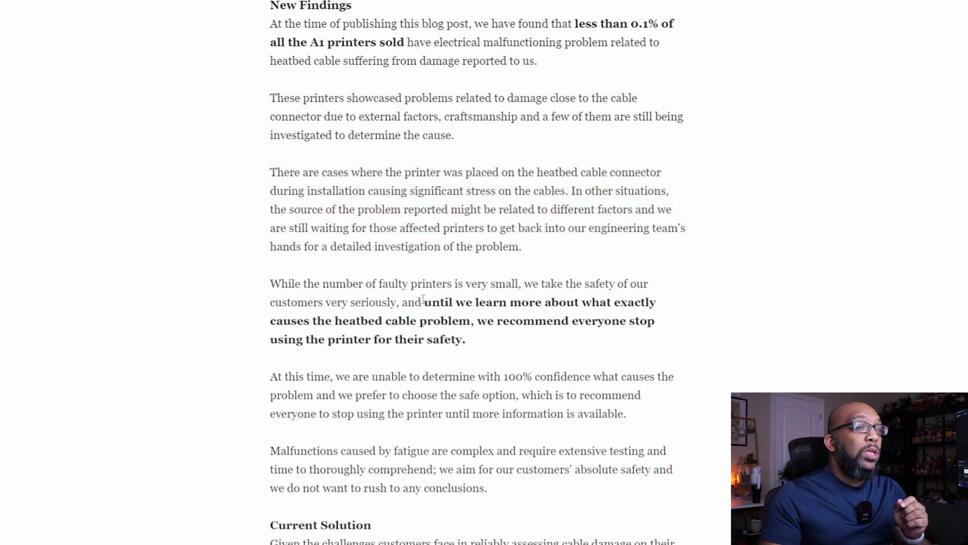
pyautogui.moveTo(423, 302); pyautogui.dragTo(465, 339)
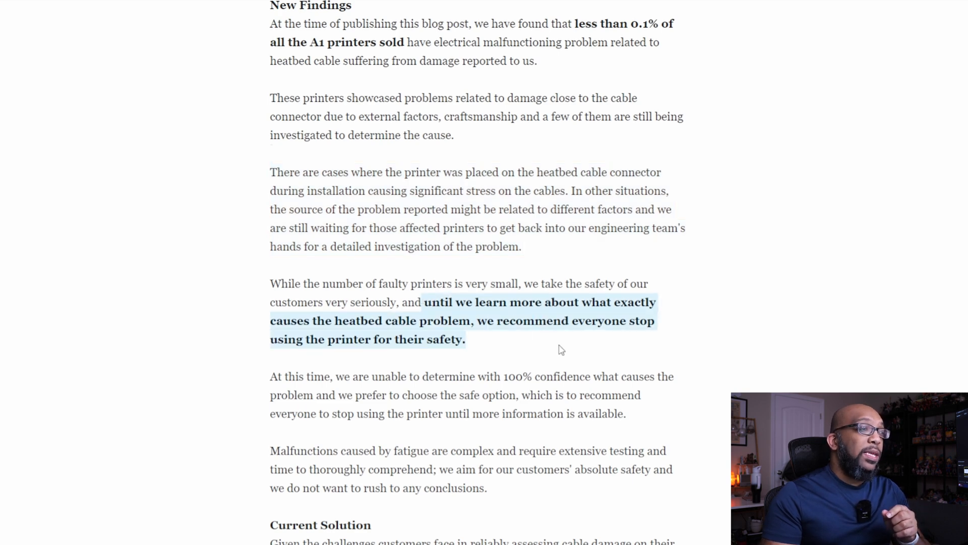
pyautogui.scroll(-3)
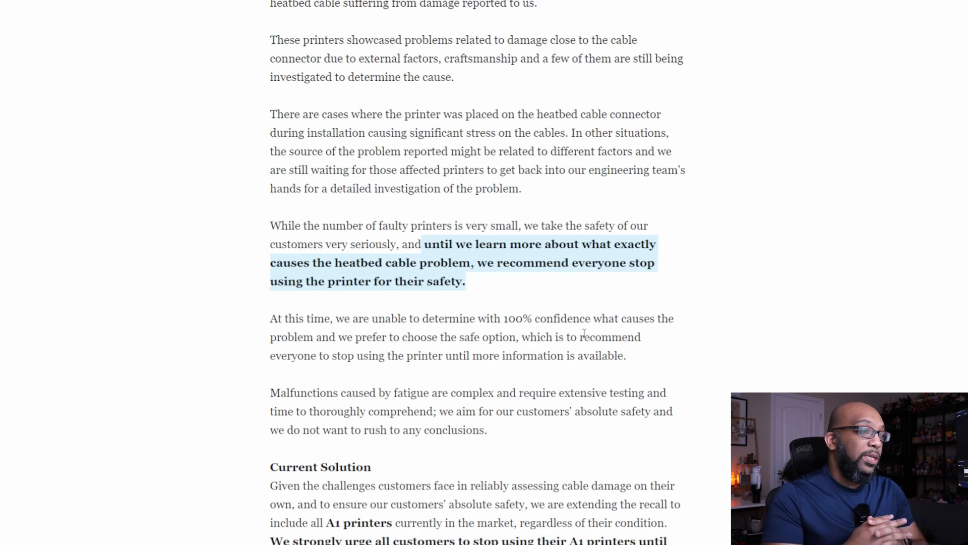
# - Highlight the passage saying the cause cannot be determined with 100% confidence
pyautogui.scroll(-3)
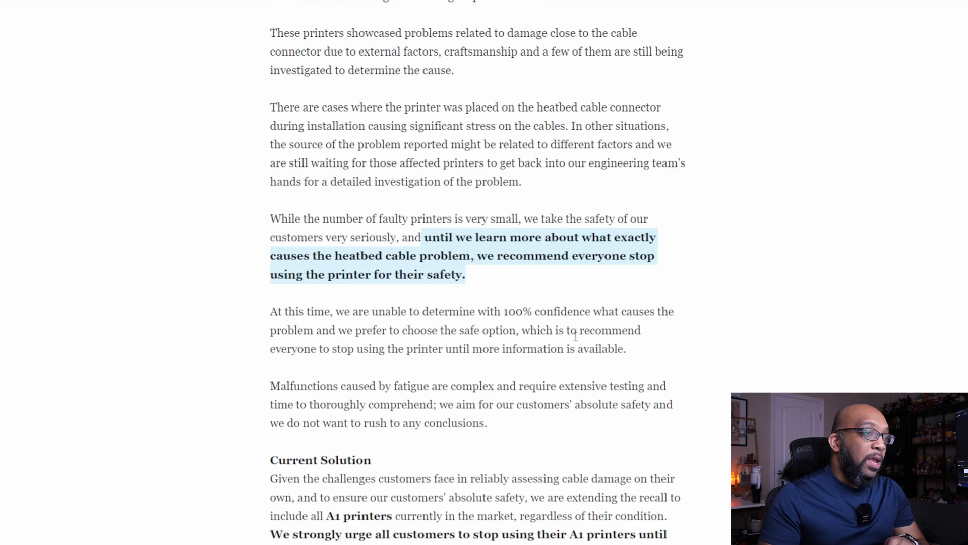
pyautogui.scroll(-3)
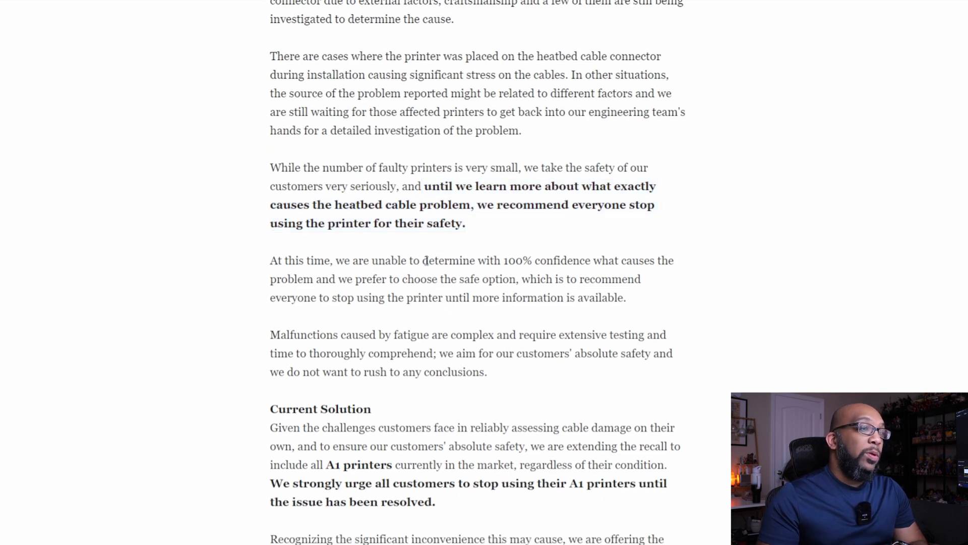
pyautogui.moveTo(422, 260); pyautogui.dragTo(625, 297)
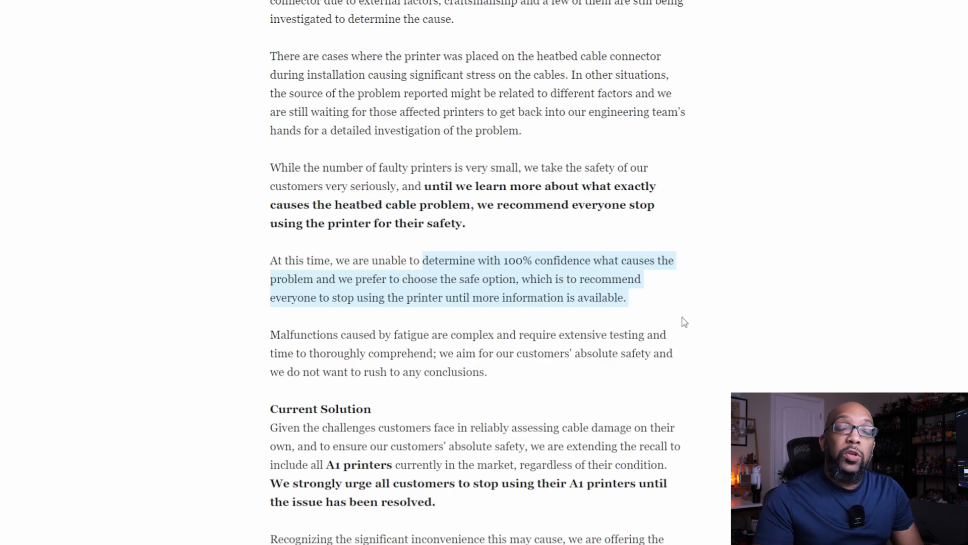
pyautogui.moveTo(643, 311)
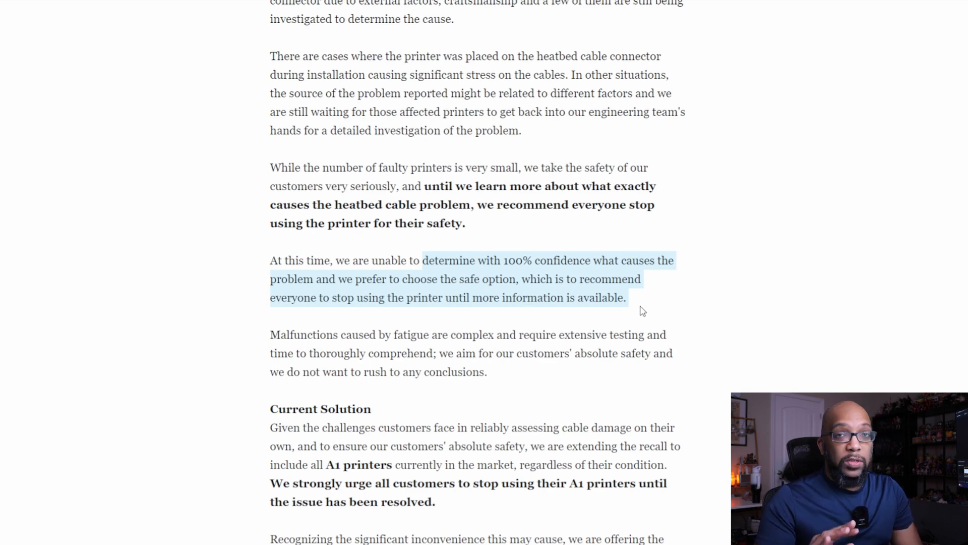
# - Reach Option 1 and highlight its opening refund sentence
pyautogui.scroll(-3)
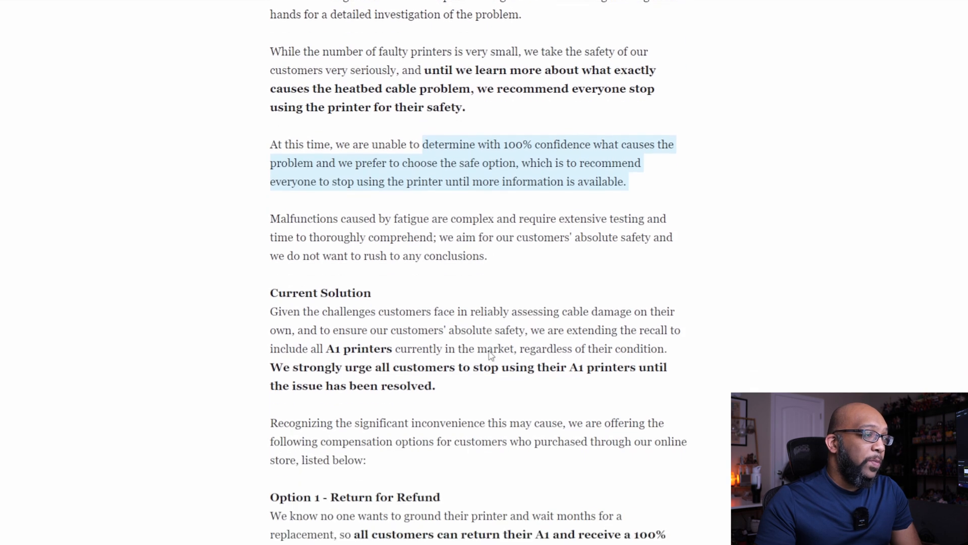
pyautogui.scroll(-3)
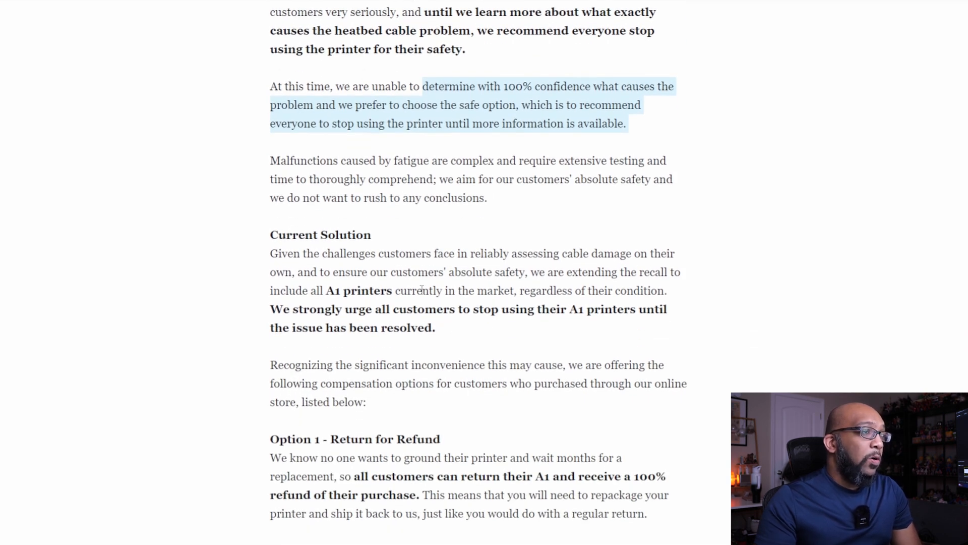
pyautogui.scroll(-3)
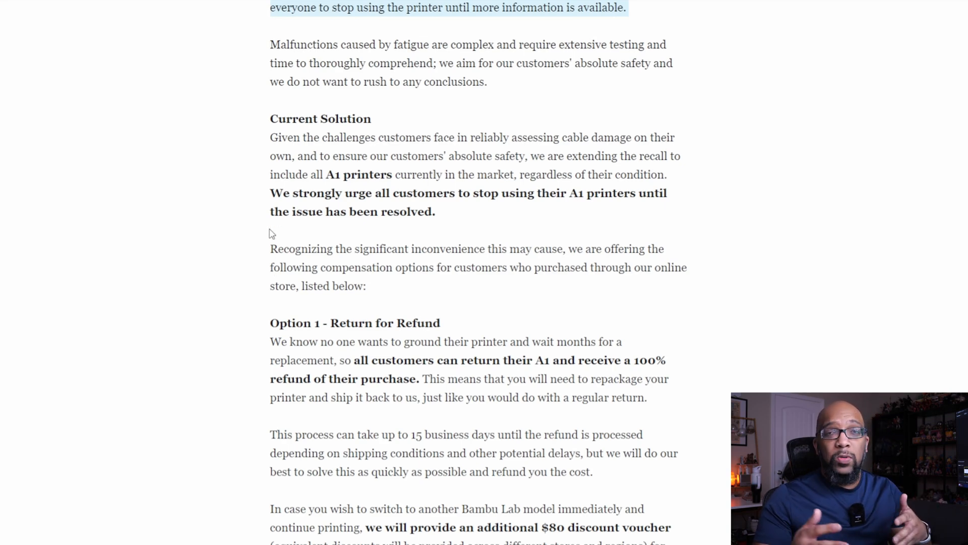
pyautogui.scroll(-3)
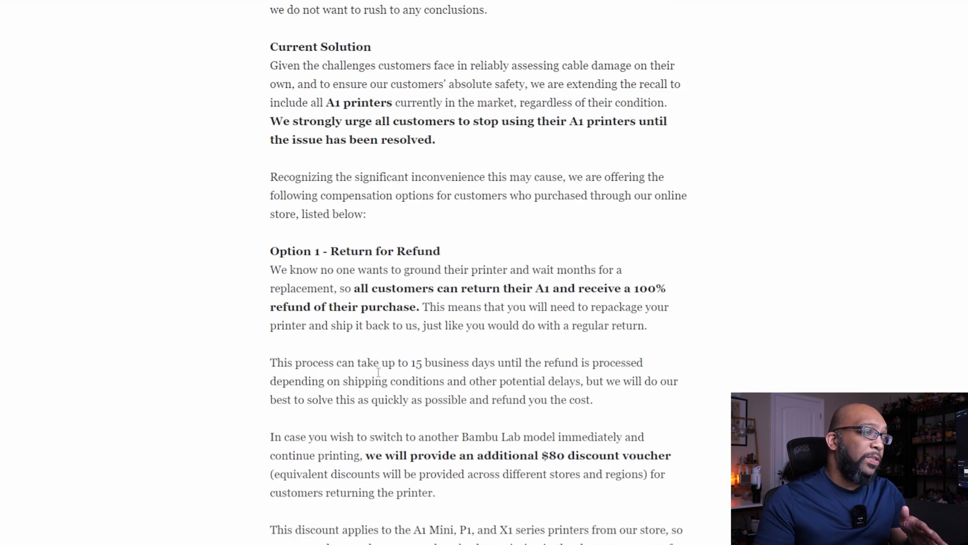
pyautogui.scroll(-3)
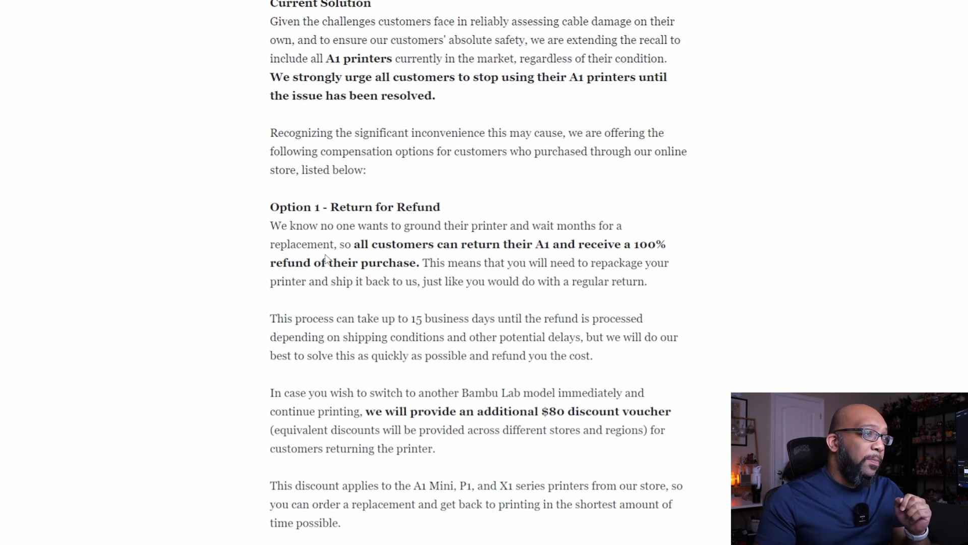
pyautogui.moveTo(339, 244); pyautogui.dragTo(648, 282)
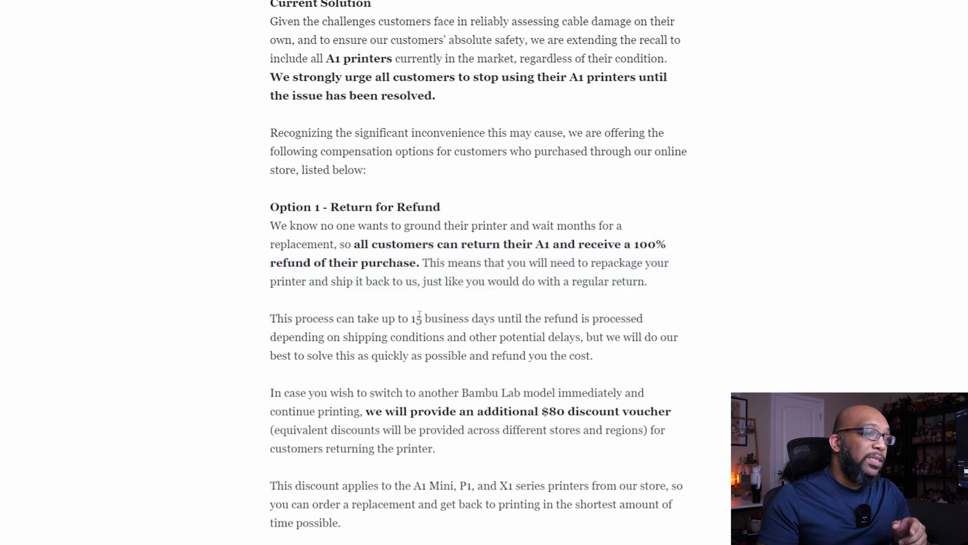
# - Highlight the sentence that refunds can take up to 15 business days, then read on toward the $80 voucher passage
pyautogui.moveTo(411, 318); pyautogui.dragTo(592, 355)
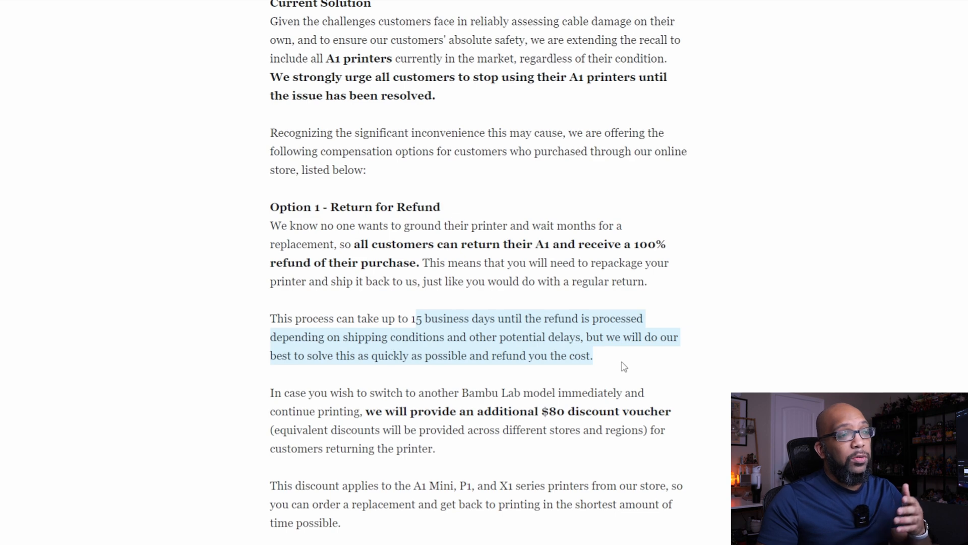
pyautogui.scroll(-3)
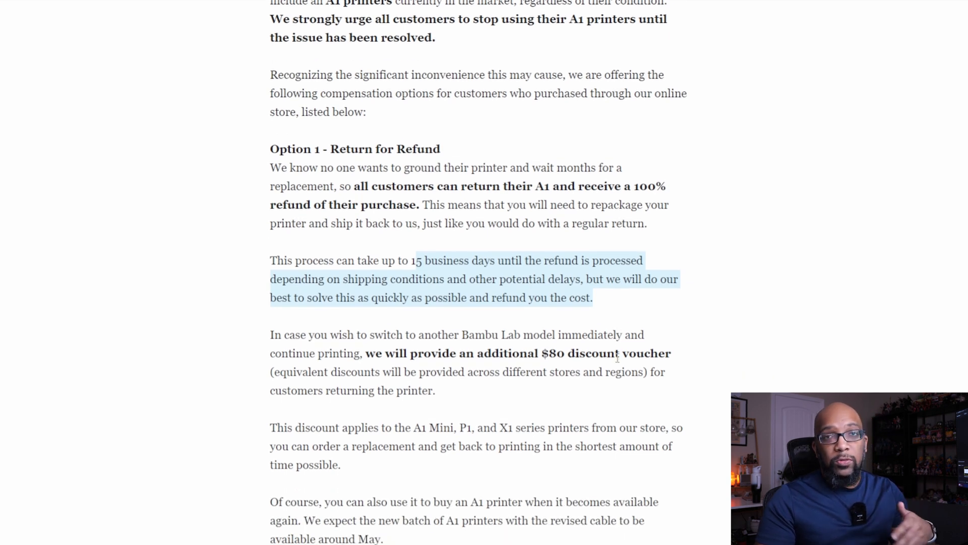
pyautogui.scroll(-3)
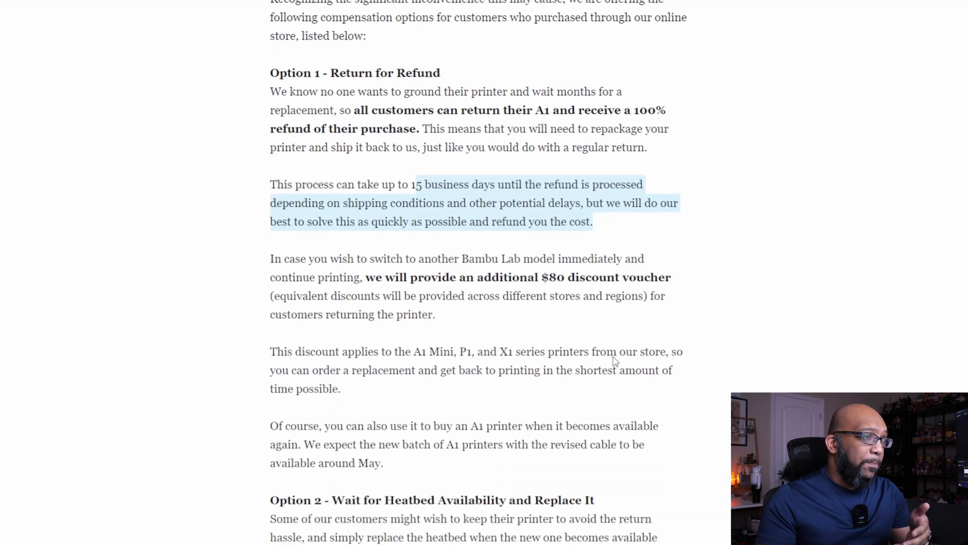
pyautogui.scroll(-3)
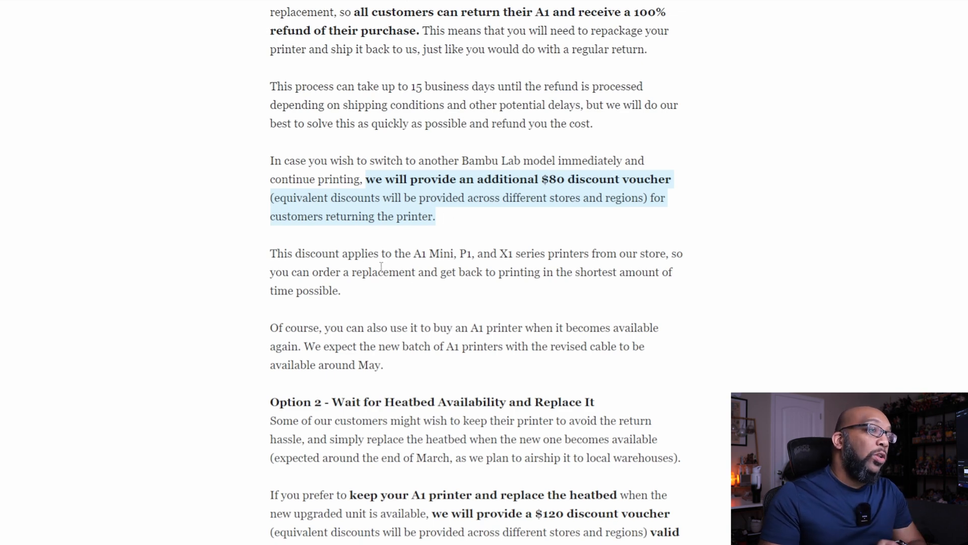
# - Highlight the eligible A1 Mini, P1 and X1 series names and the new batch available around May
pyautogui.moveTo(416, 254); pyautogui.dragTo(466, 254)
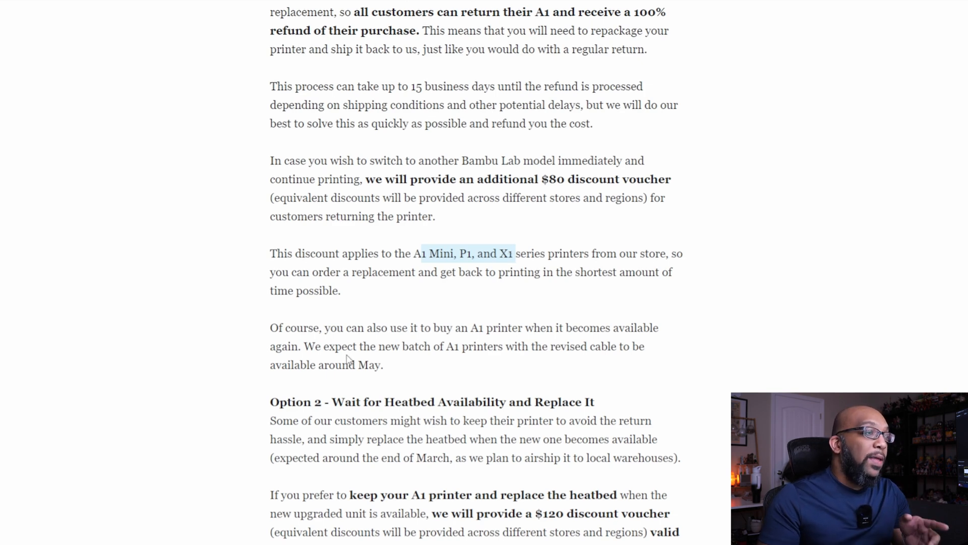
pyautogui.doubleClick(389, 346)
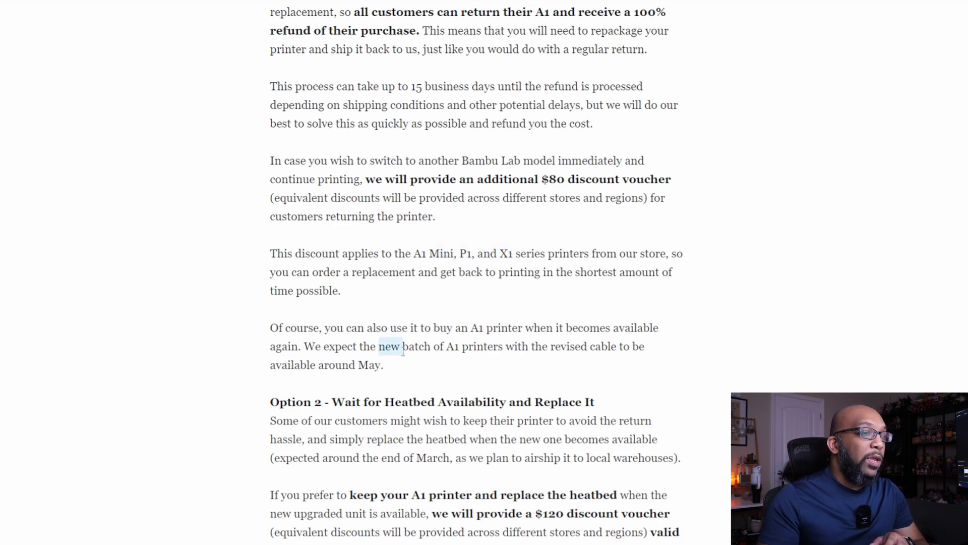
pyautogui.moveTo(379, 345); pyautogui.dragTo(383, 366)
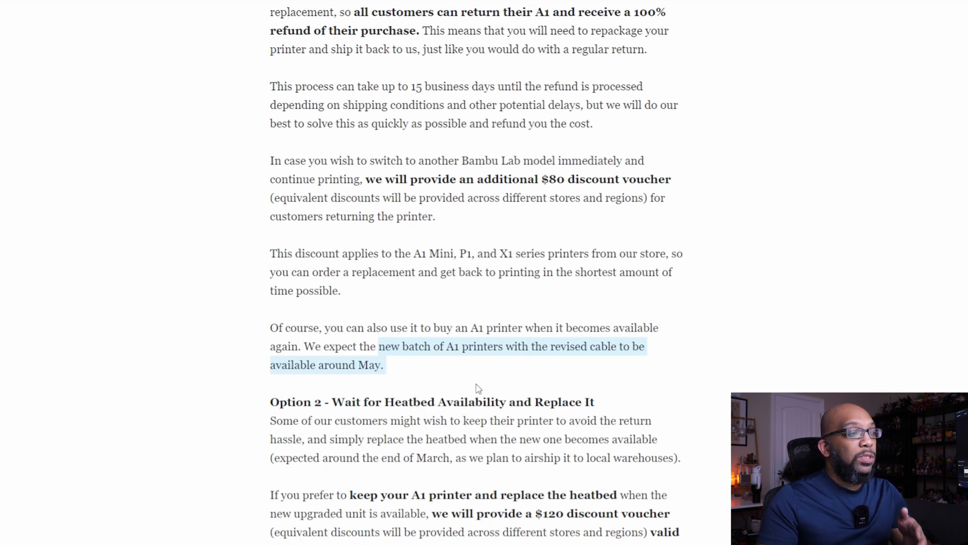
# - Reach Option 2 and highlight the passage about keeping the A1 printer with a replaced heatbed
pyautogui.scroll(-3)
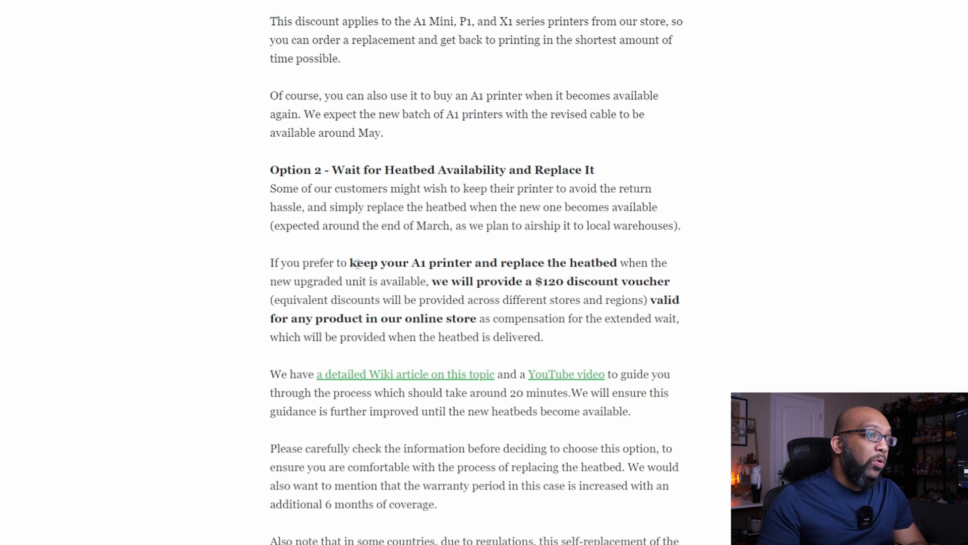
pyautogui.moveTo(350, 262); pyautogui.dragTo(544, 337)
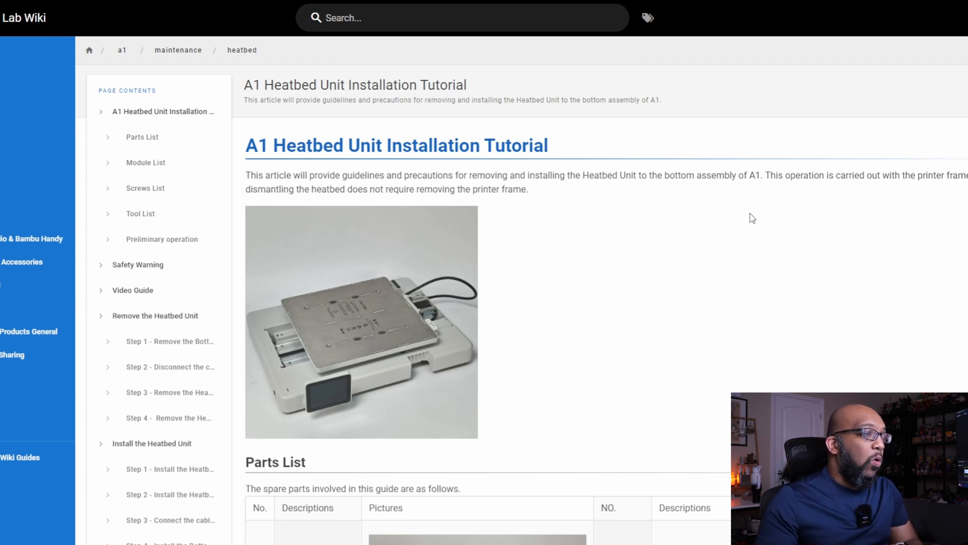
# - Read the A1 Heatbed Unit Installation Tutorial past its parts, screws, tools and safety warning to Step 1 - Remove the Bottom Covers
pyautogui.scroll(-3)
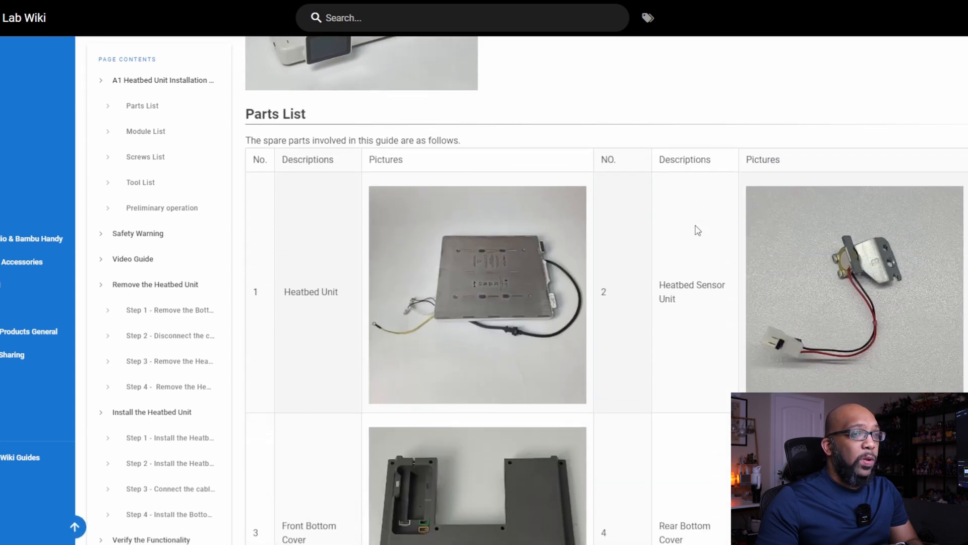
pyautogui.scroll(-3)
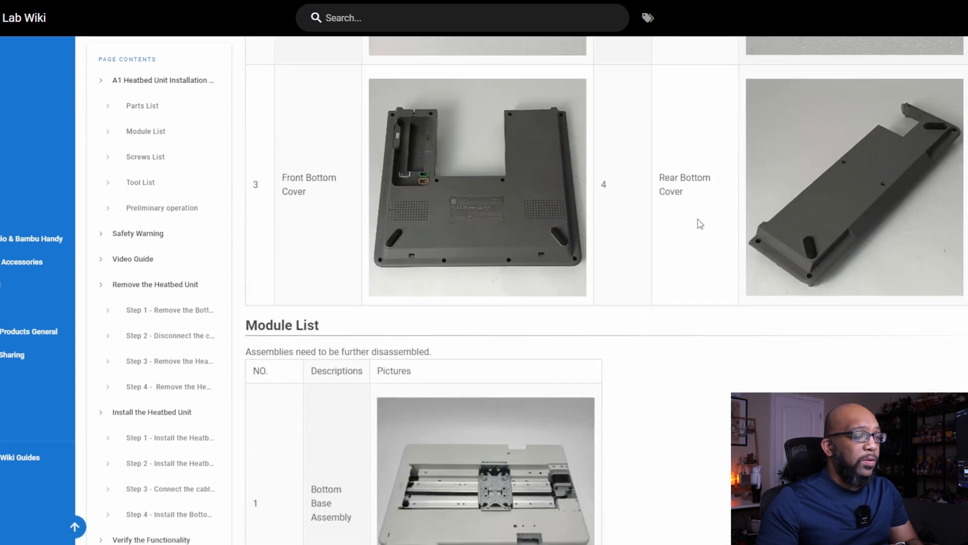
pyautogui.scroll(-3)
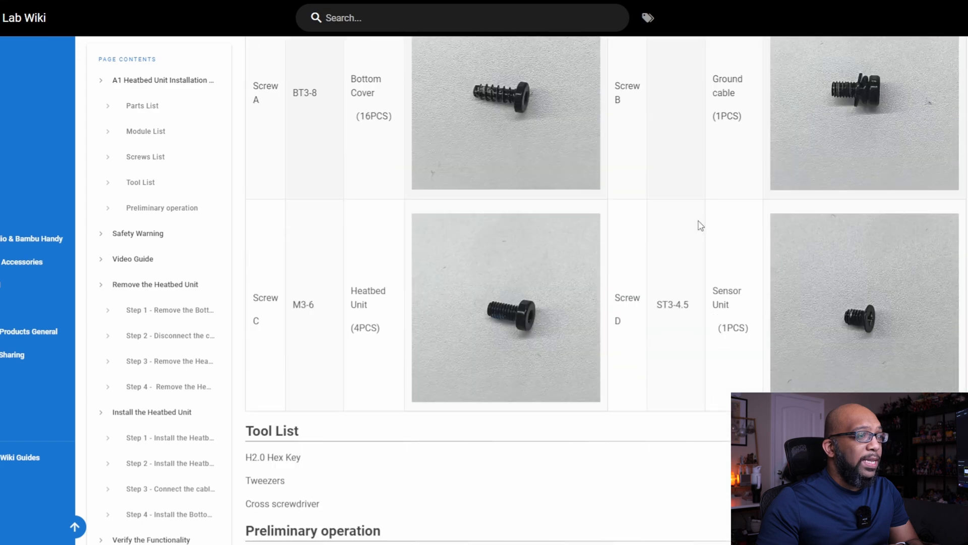
pyautogui.scroll(-3)
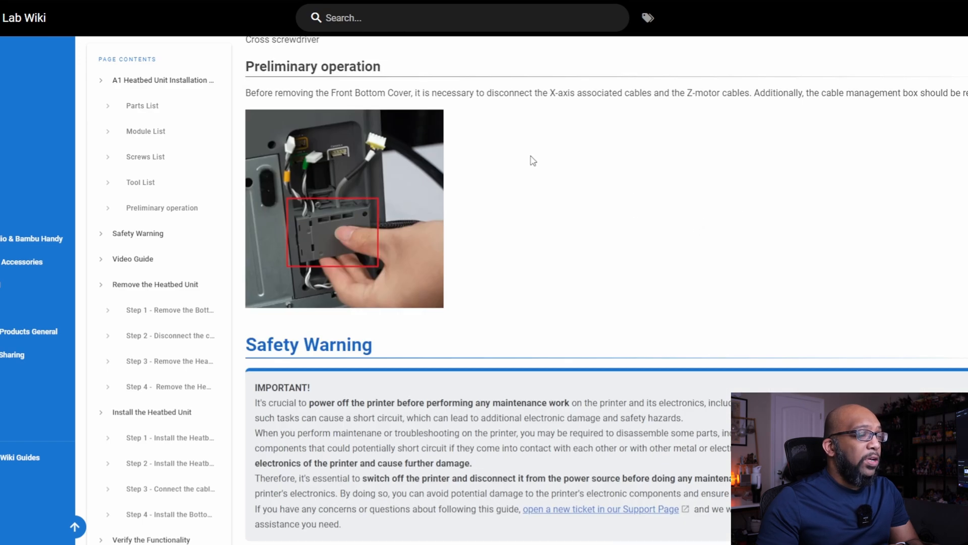
pyautogui.scroll(-3)
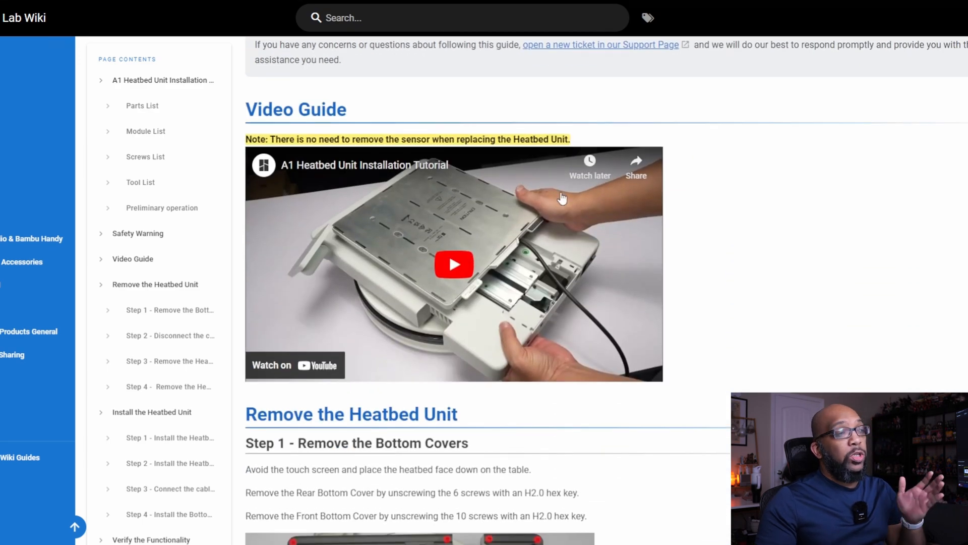
pyautogui.scroll(-3)
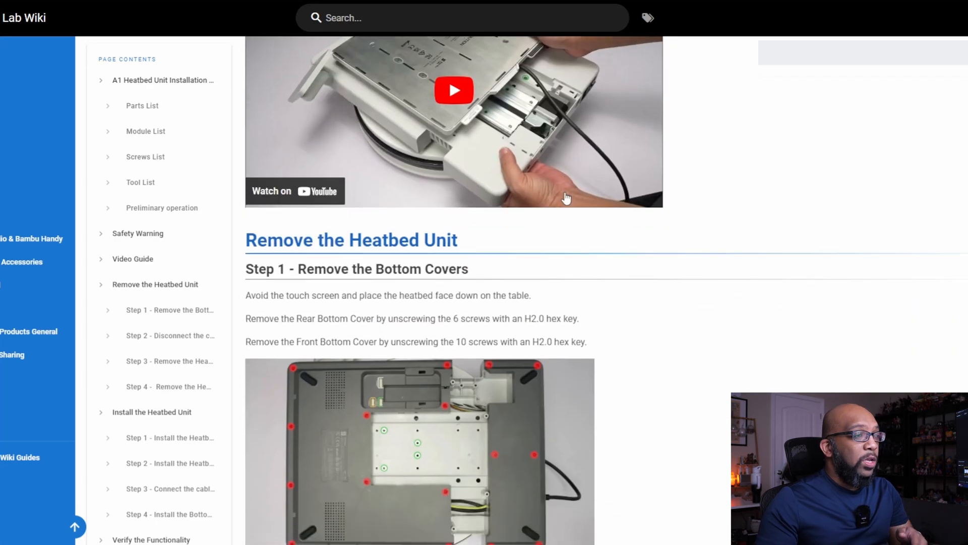
pyautogui.scroll(-3)
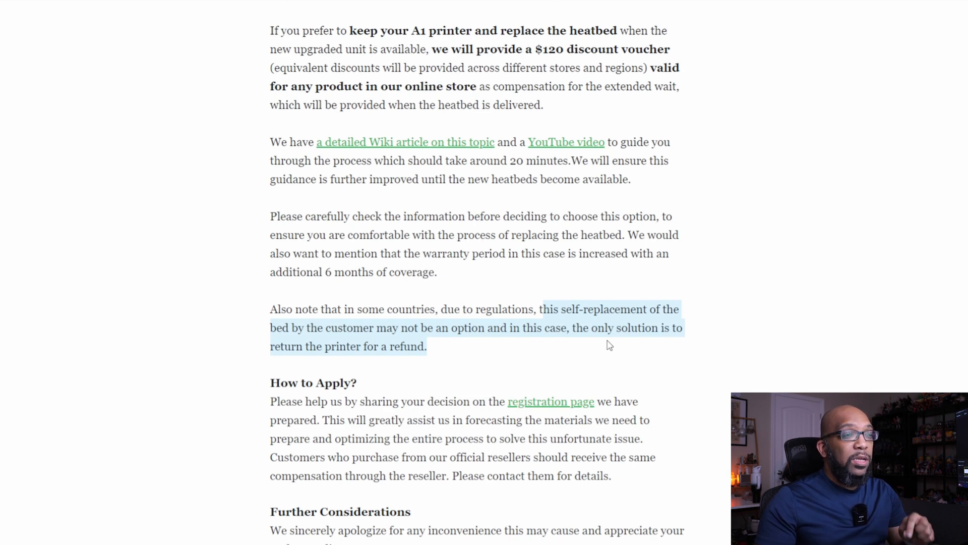
pyautogui.moveTo(599, 333)
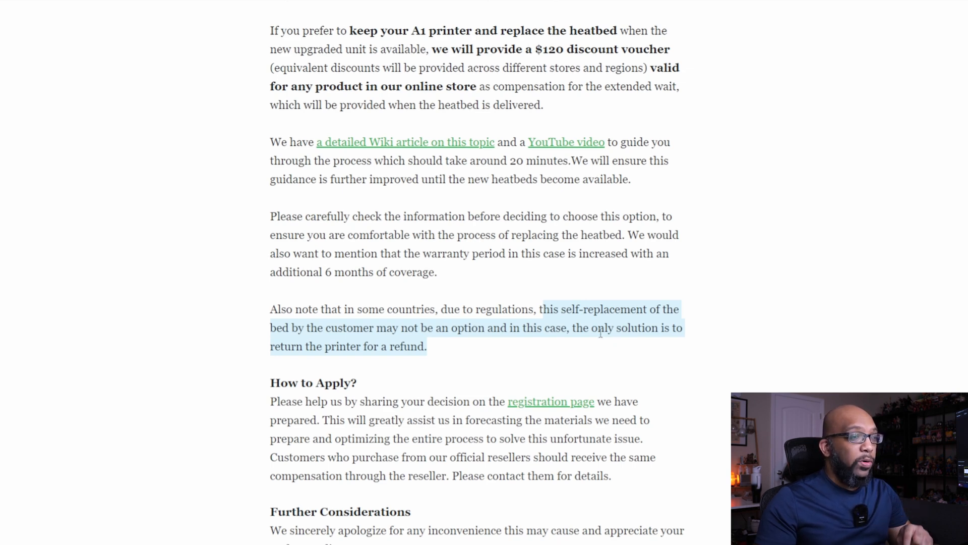
# - Read to the end of the post and highlight the note that official reseller customers get the same compensation
pyautogui.scroll(-3)
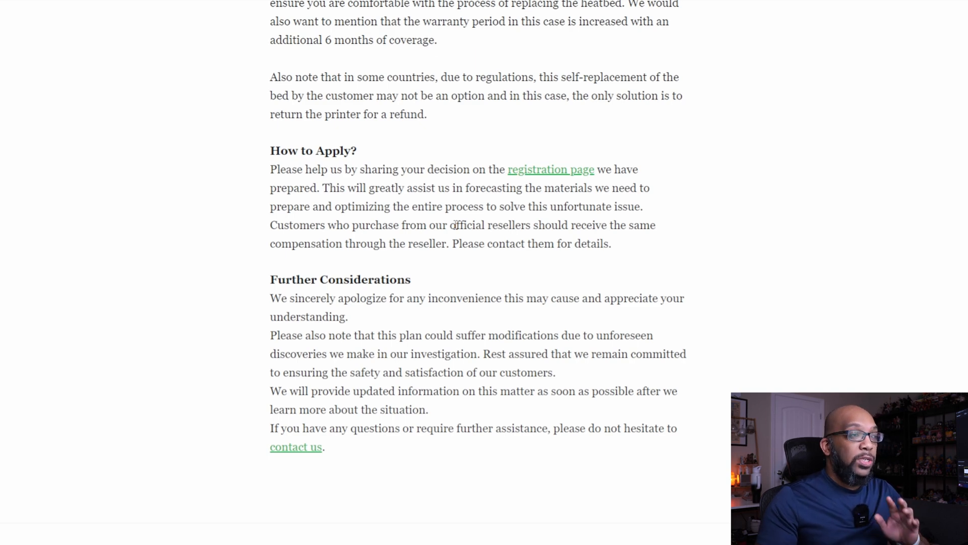
pyautogui.moveTo(271, 225)
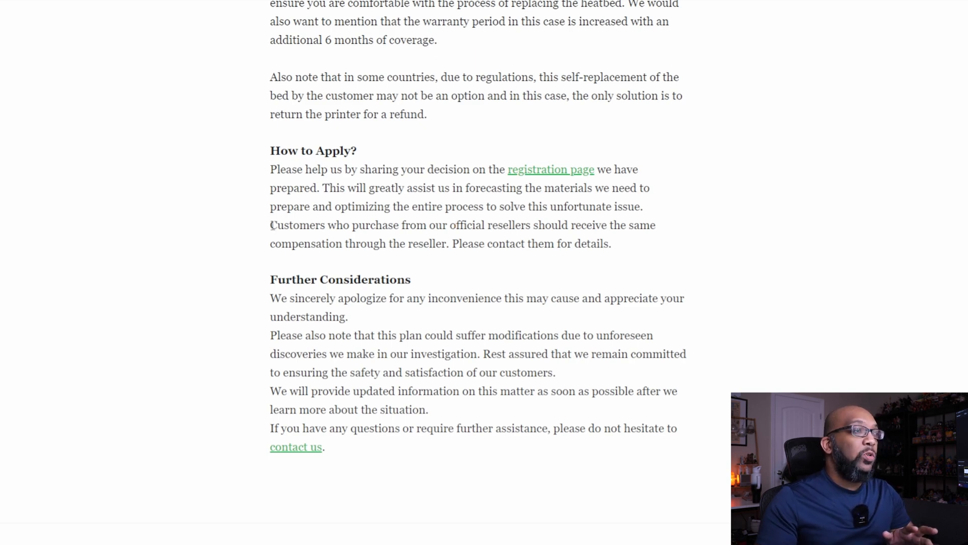
pyautogui.moveTo(270, 225); pyautogui.dragTo(611, 243)
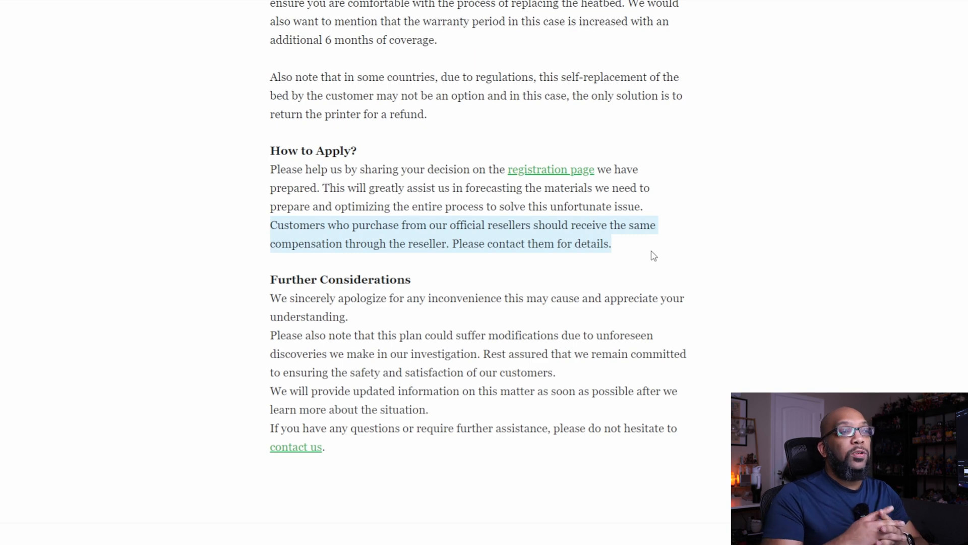